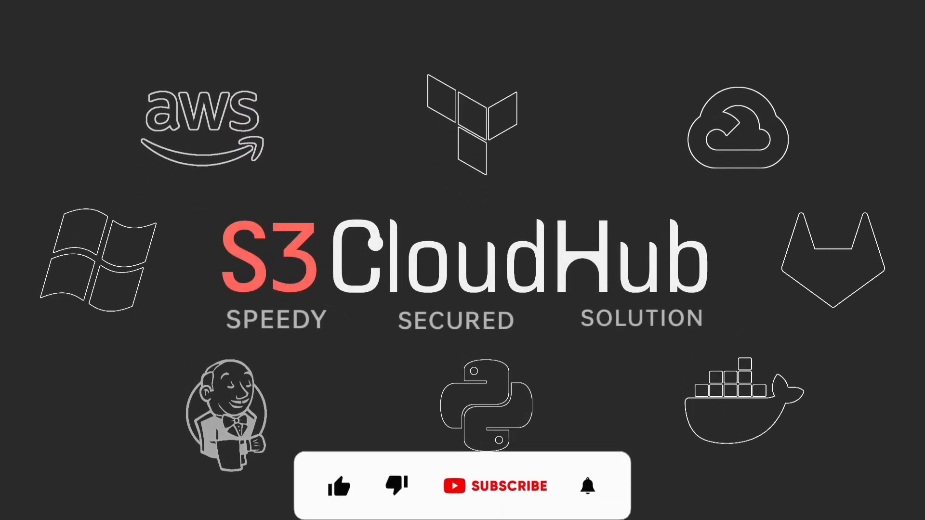
{"action": "left_click", "coordinate": [339, 486]}
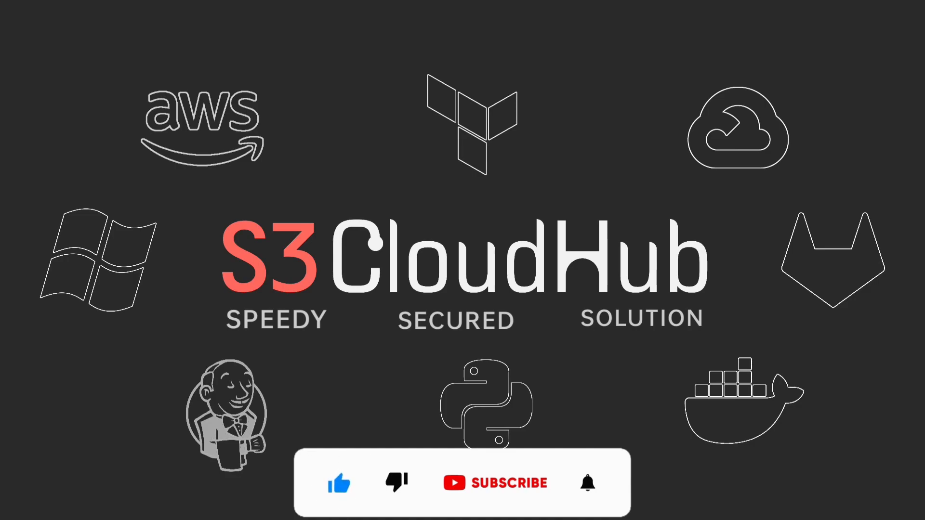
{"action": "left_click", "coordinate": [495, 483]}
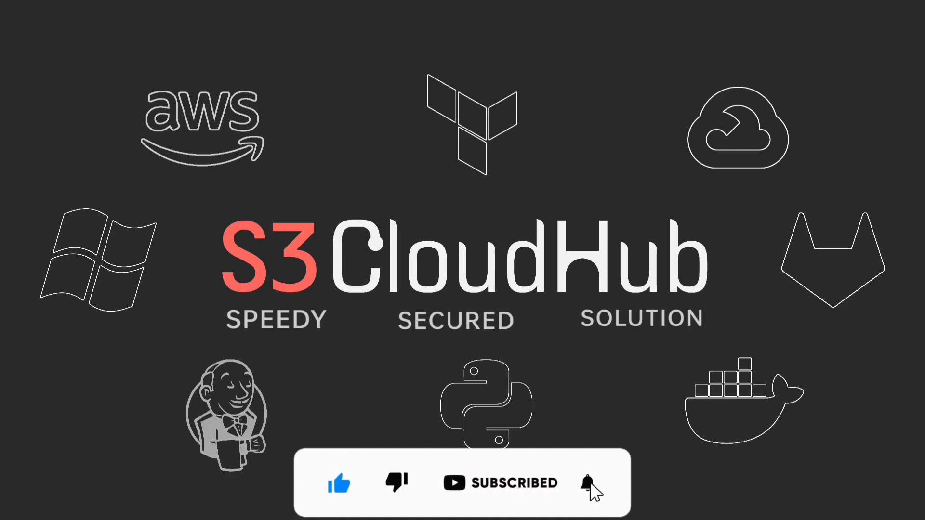
{"action": "left_click", "coordinate": [587, 484]}
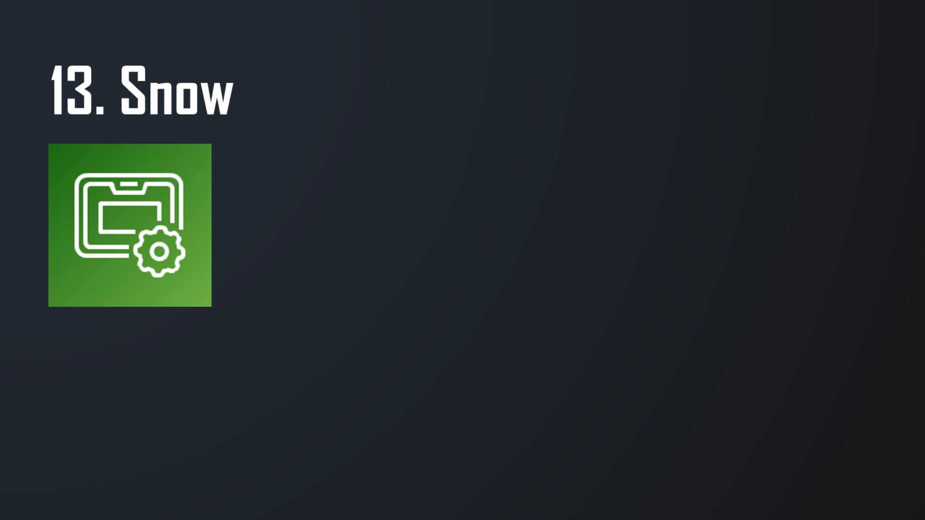
{"action": "key", "text": "Right"}
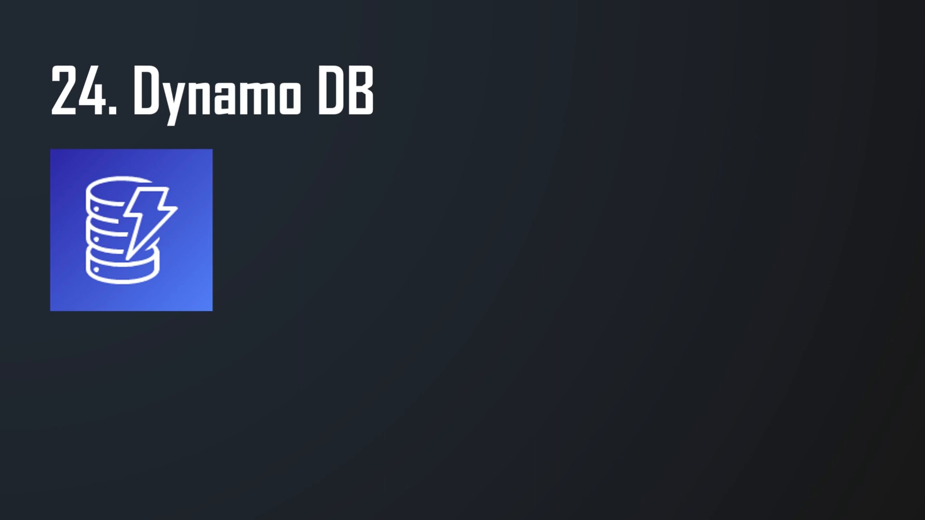
{"action": "key", "text": "Right"}
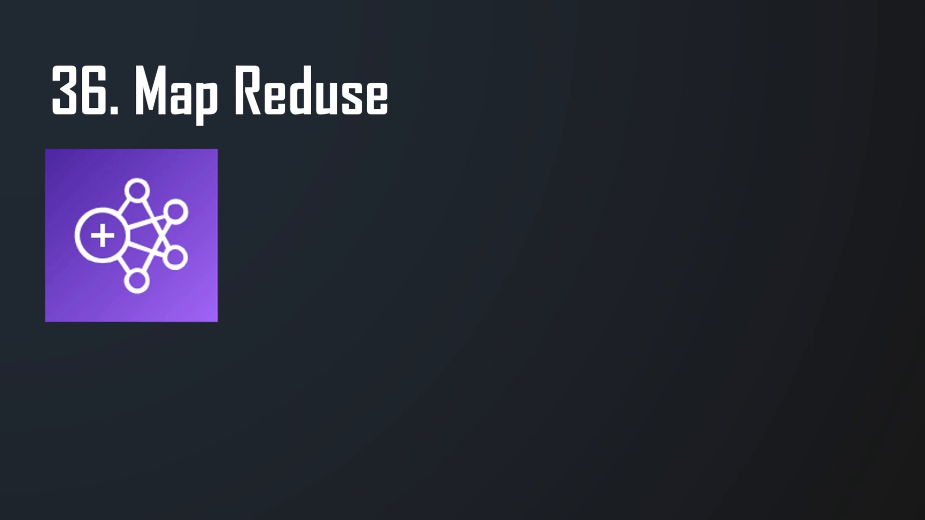
{"action": "key", "text": "Right"}
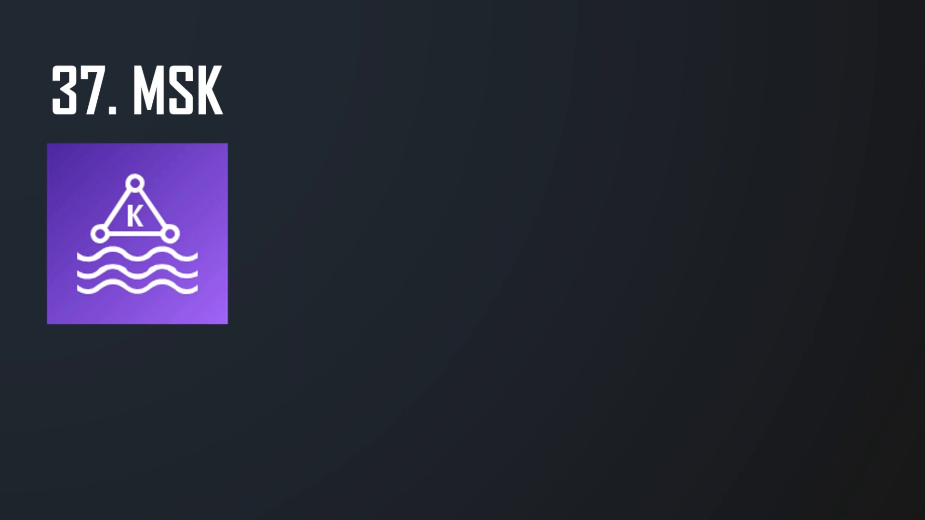
{"action": "key", "text": "Right"}
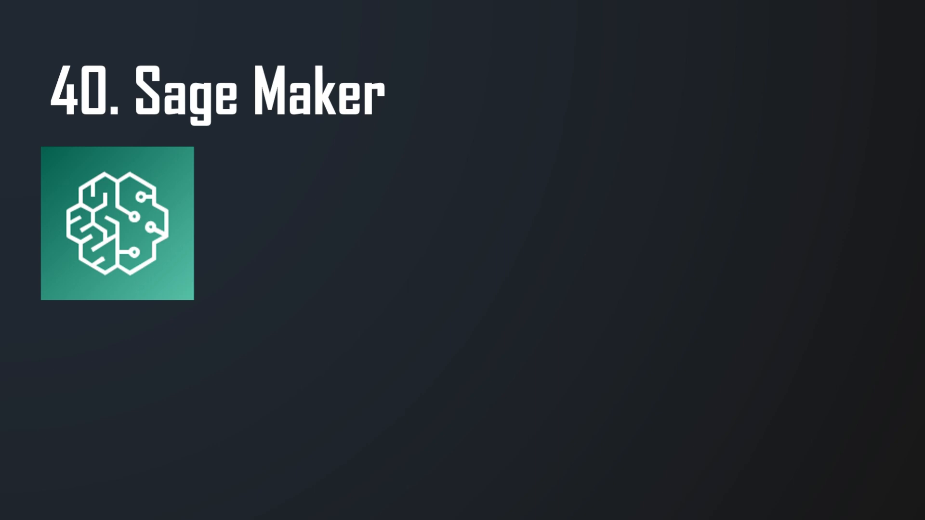
{"action": "key", "text": "right"}
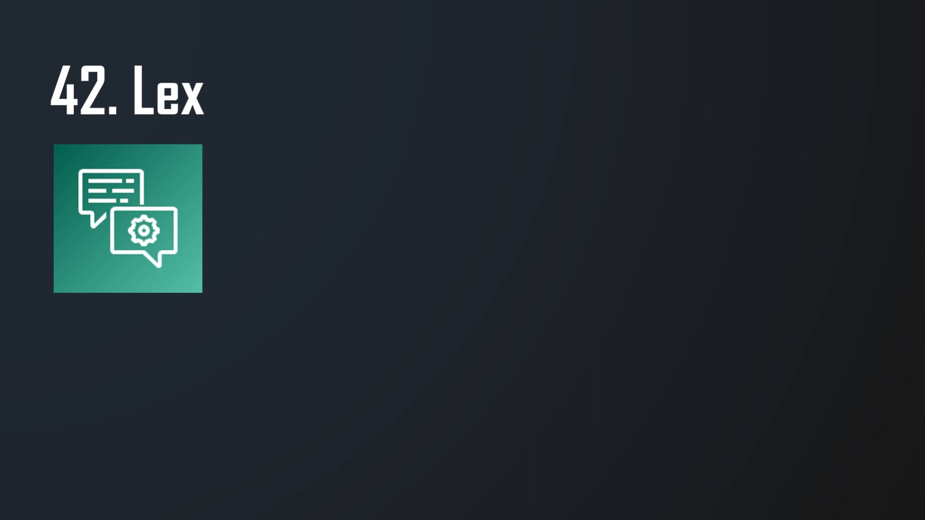
{"action": "key", "text": "Right"}
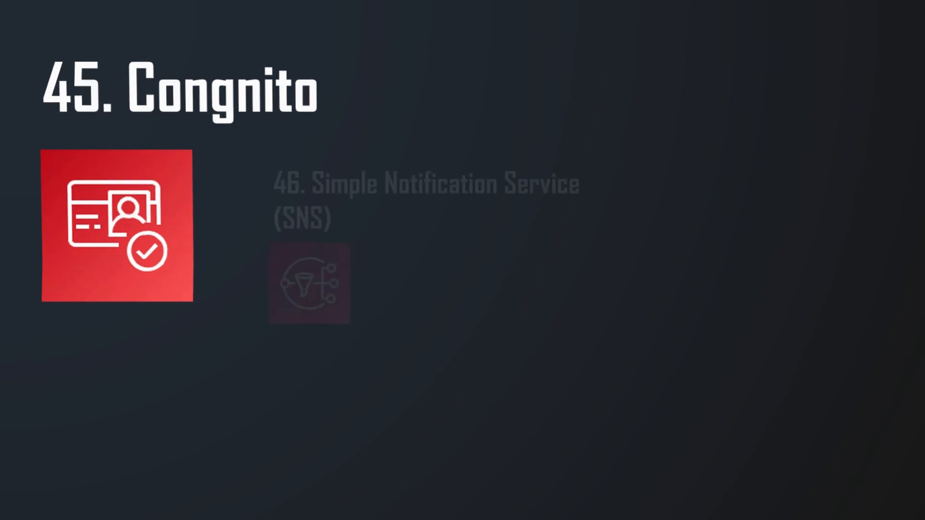
{"action": "key", "text": "Right"}
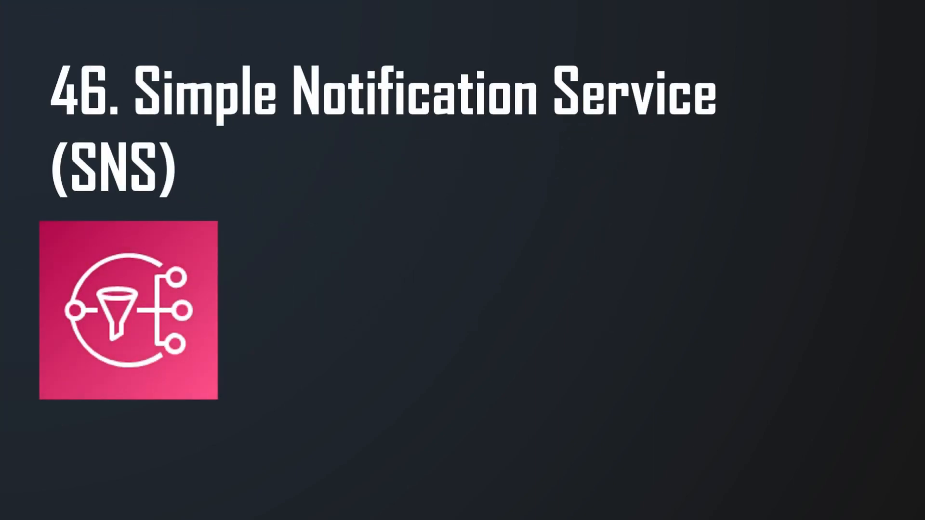